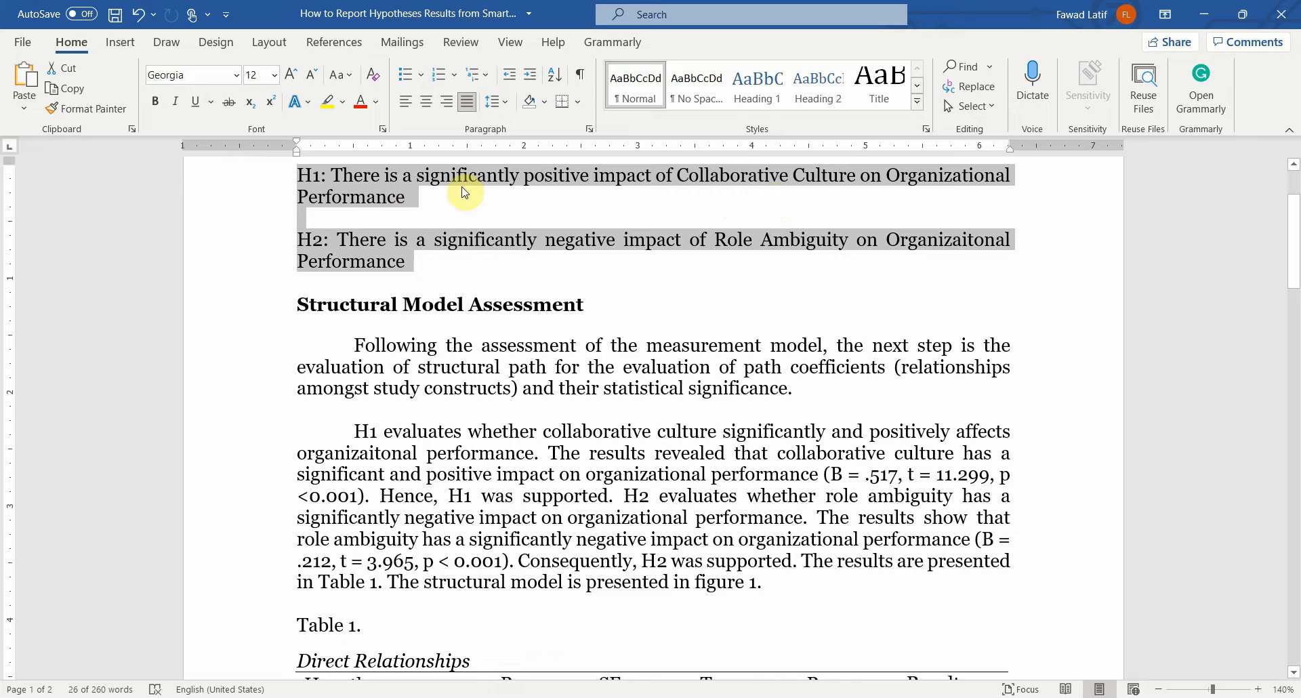
pyautogui.moveTo(614, 261)
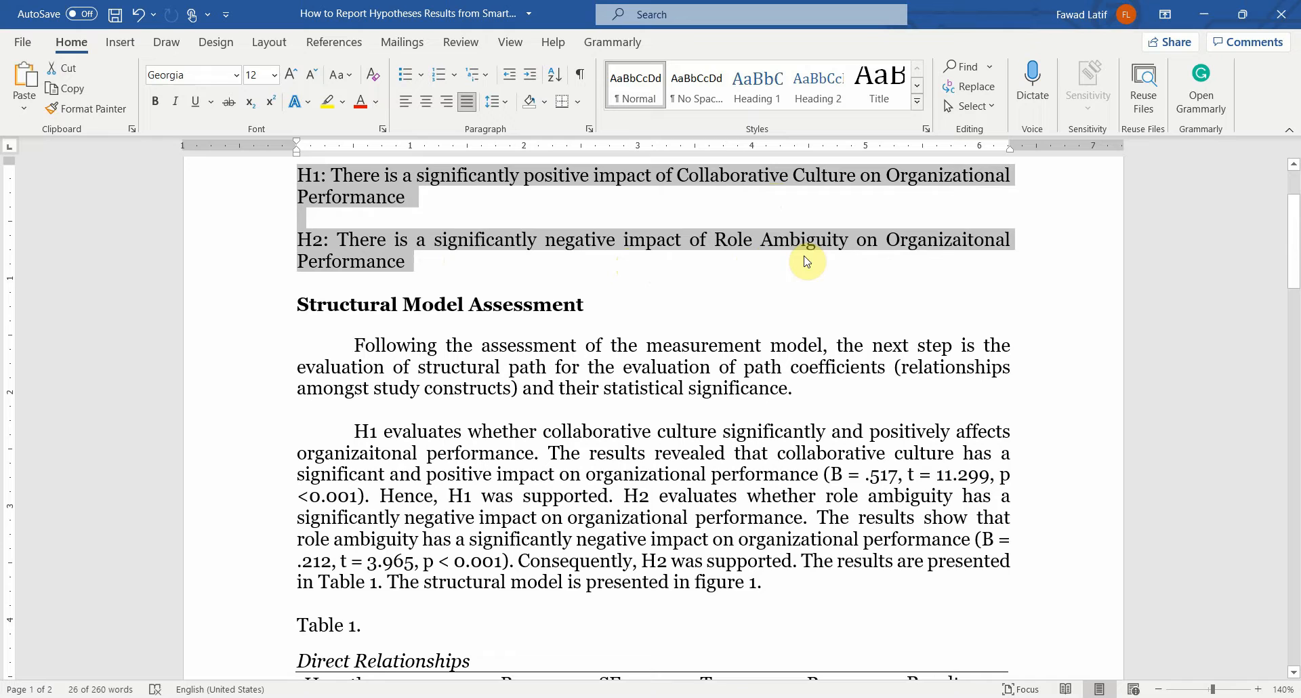
# - View the CC -> OP path's estimate, t-statistic and p-value in the bootstrapping table
pyautogui.click(367, 240)
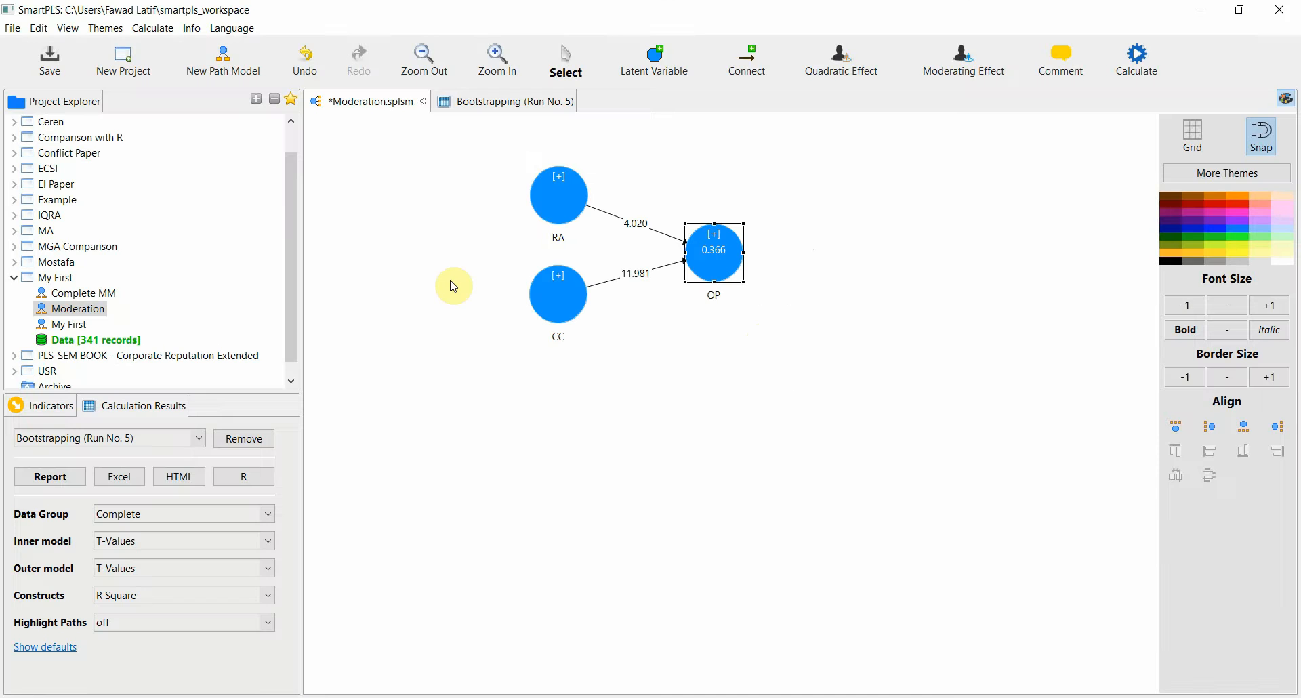
pyautogui.moveTo(611, 269)
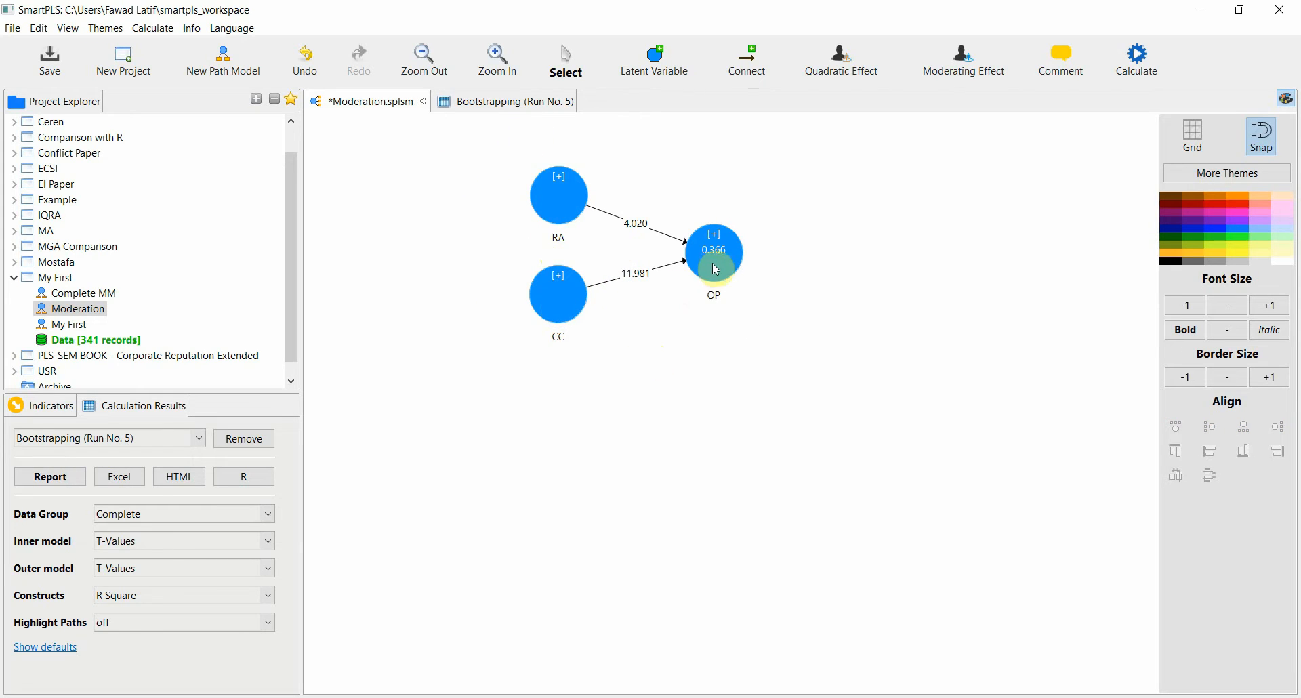
pyautogui.moveTo(721, 269)
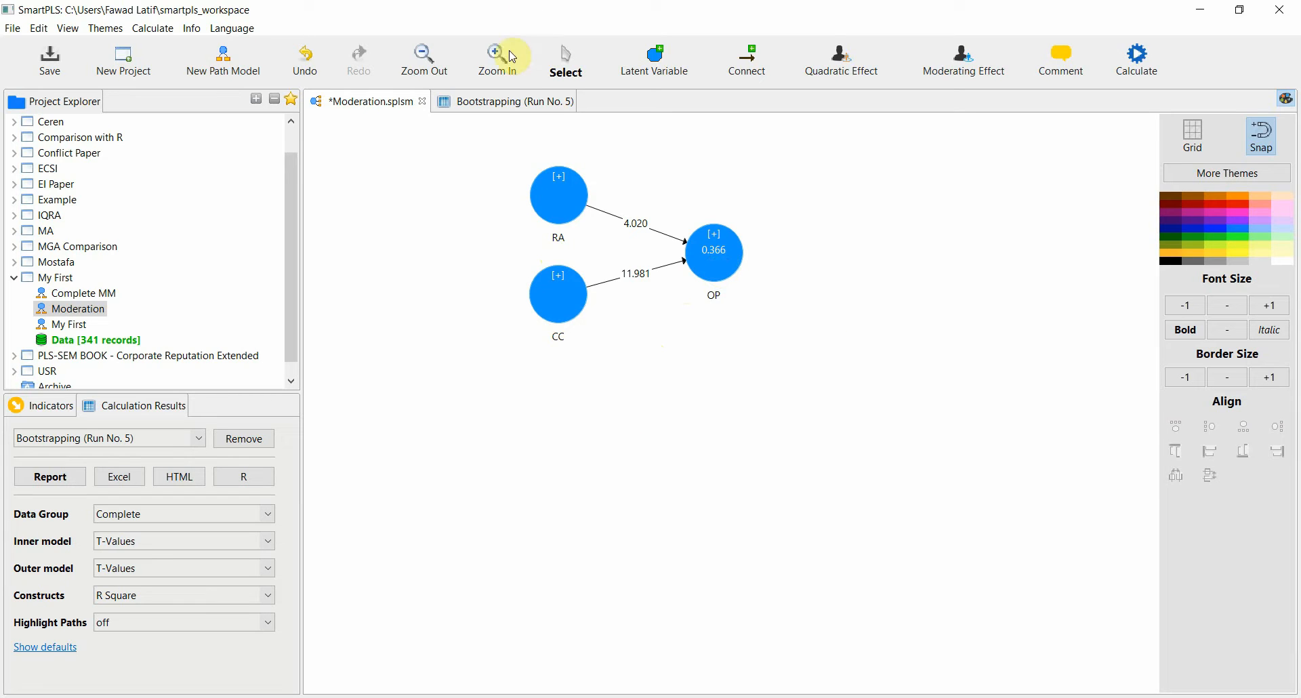
pyautogui.click(513, 102)
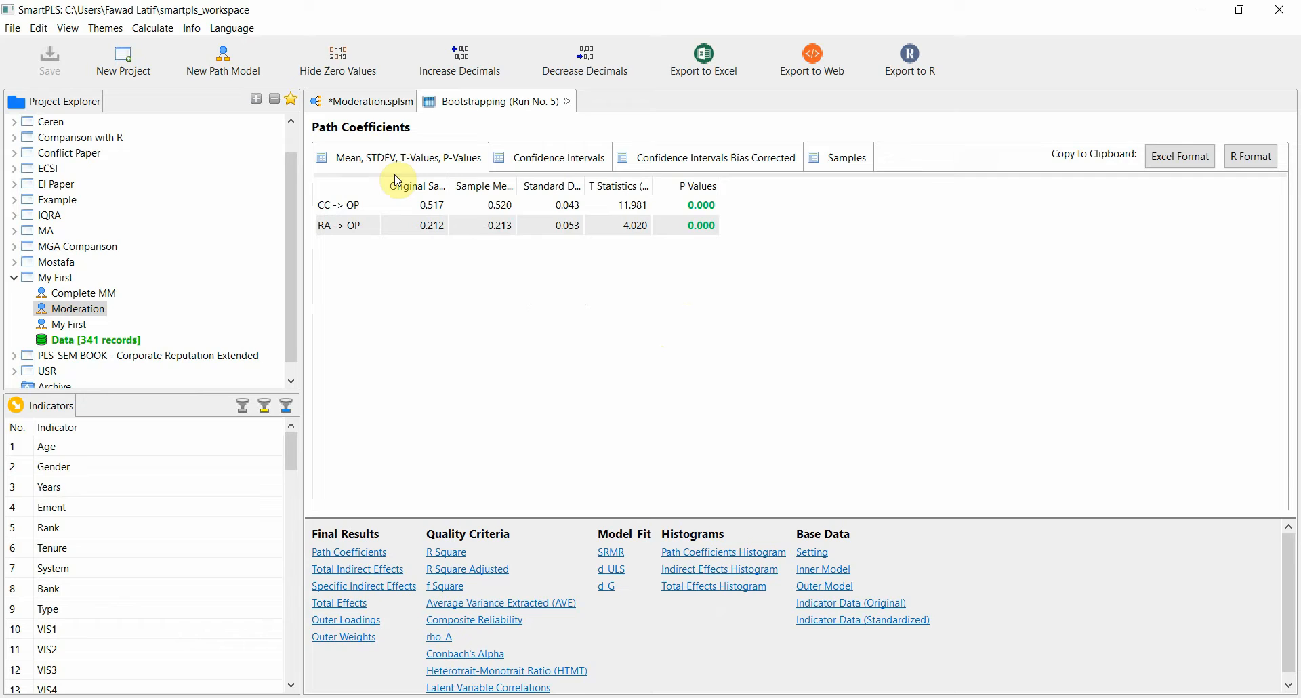
pyautogui.click(348, 204)
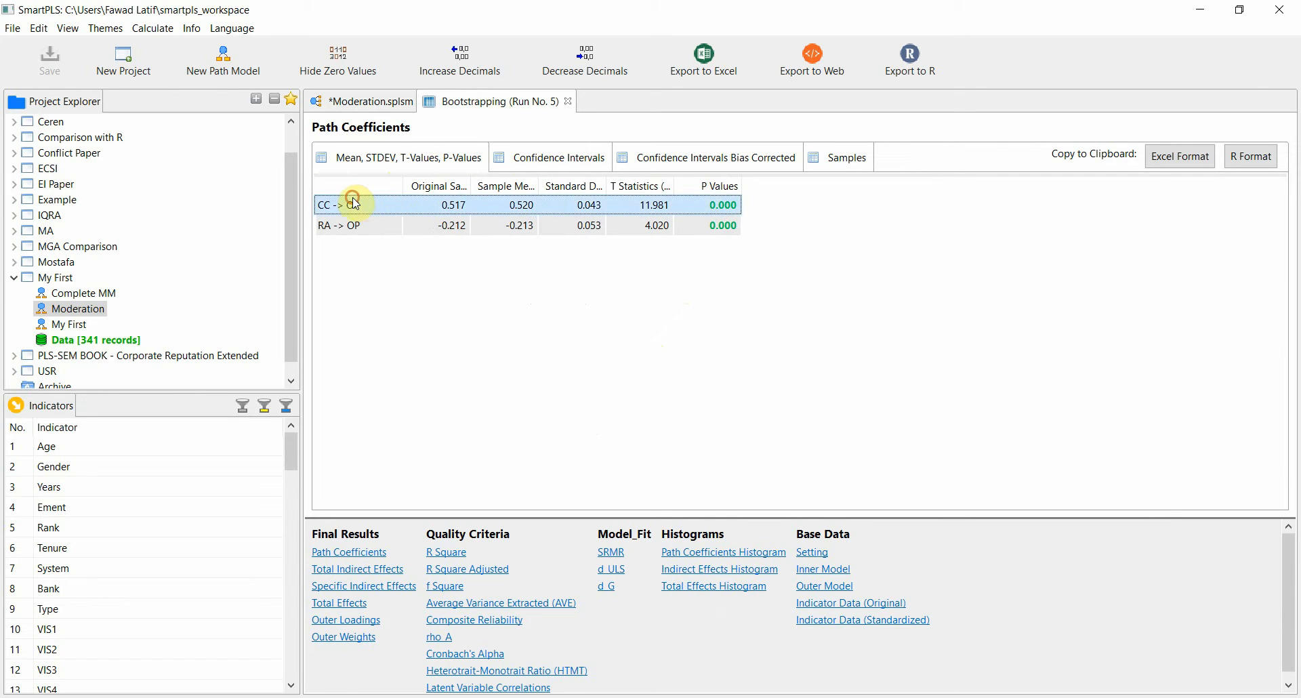
pyautogui.click(528, 226)
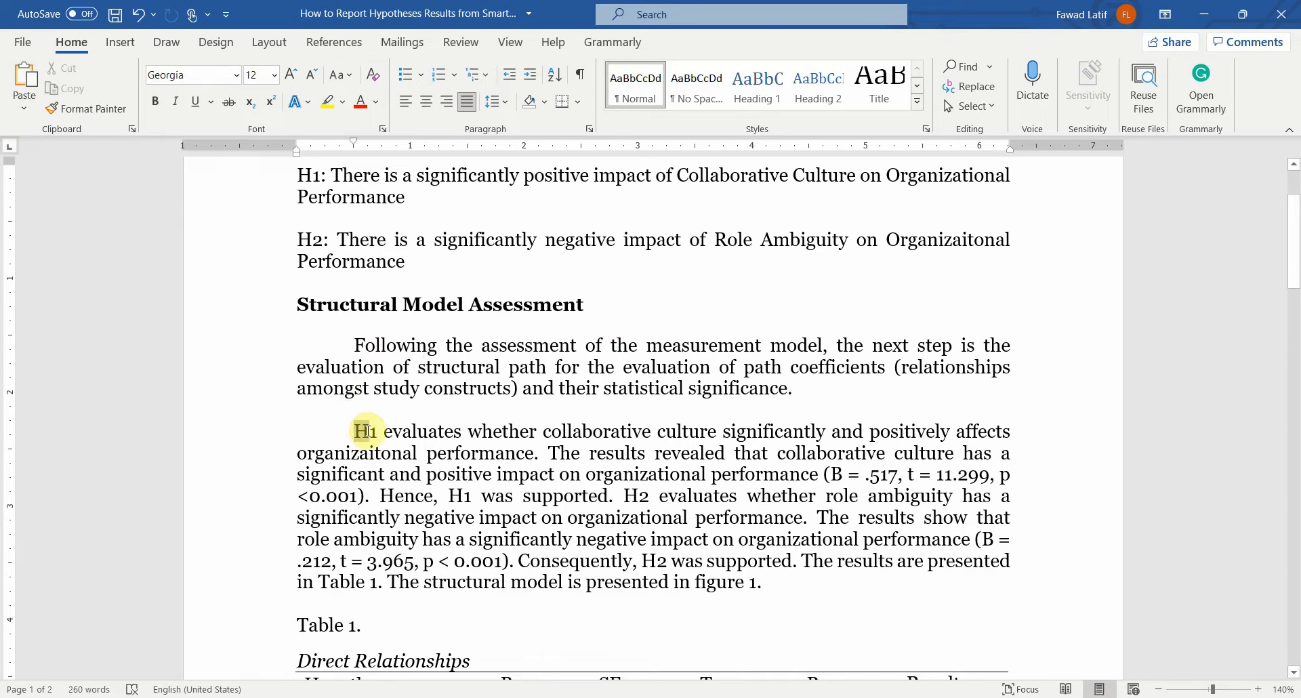
pyautogui.moveTo(352, 431); pyautogui.dragTo(465, 431)
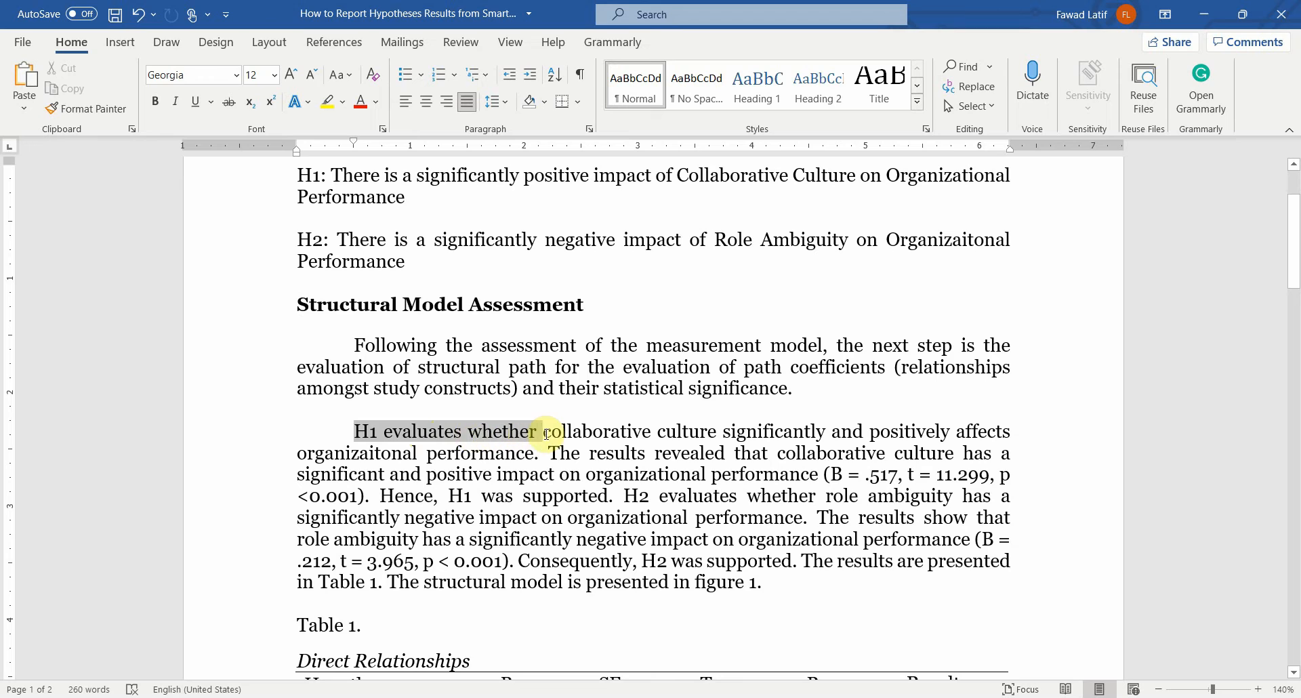
pyautogui.moveTo(540, 431); pyautogui.dragTo(876, 430)
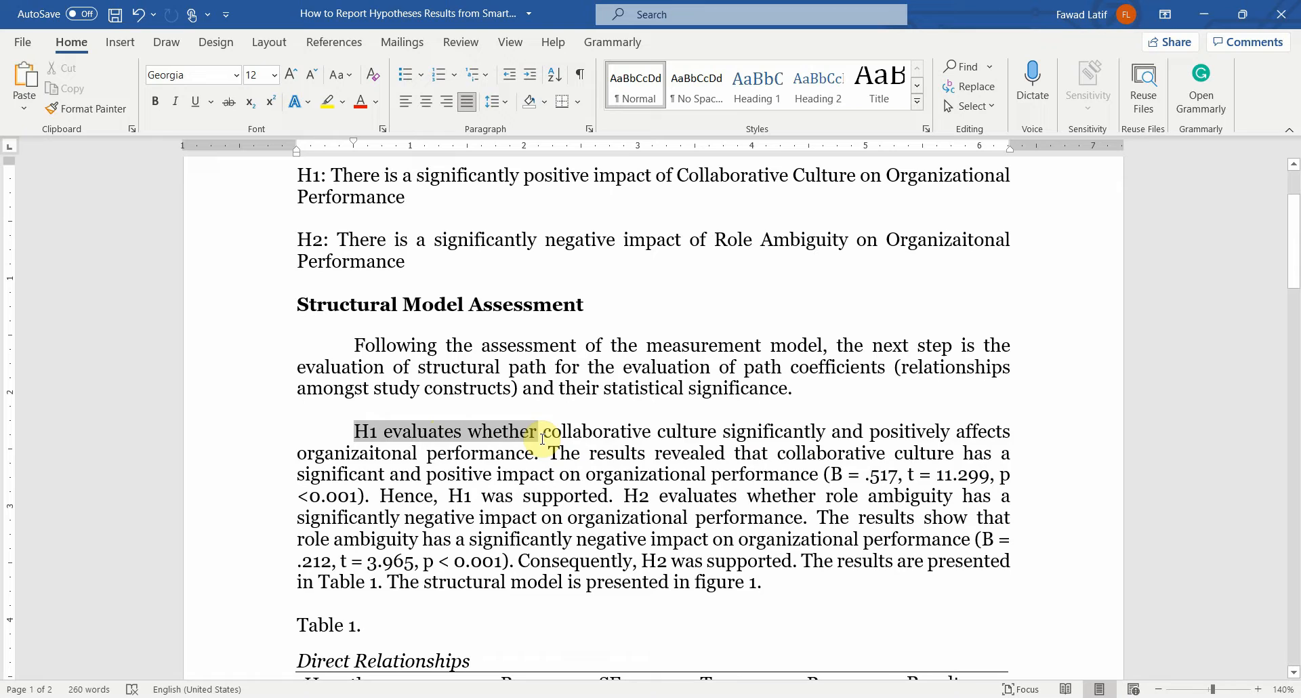
pyautogui.moveTo(353, 431); pyautogui.dragTo(539, 453)
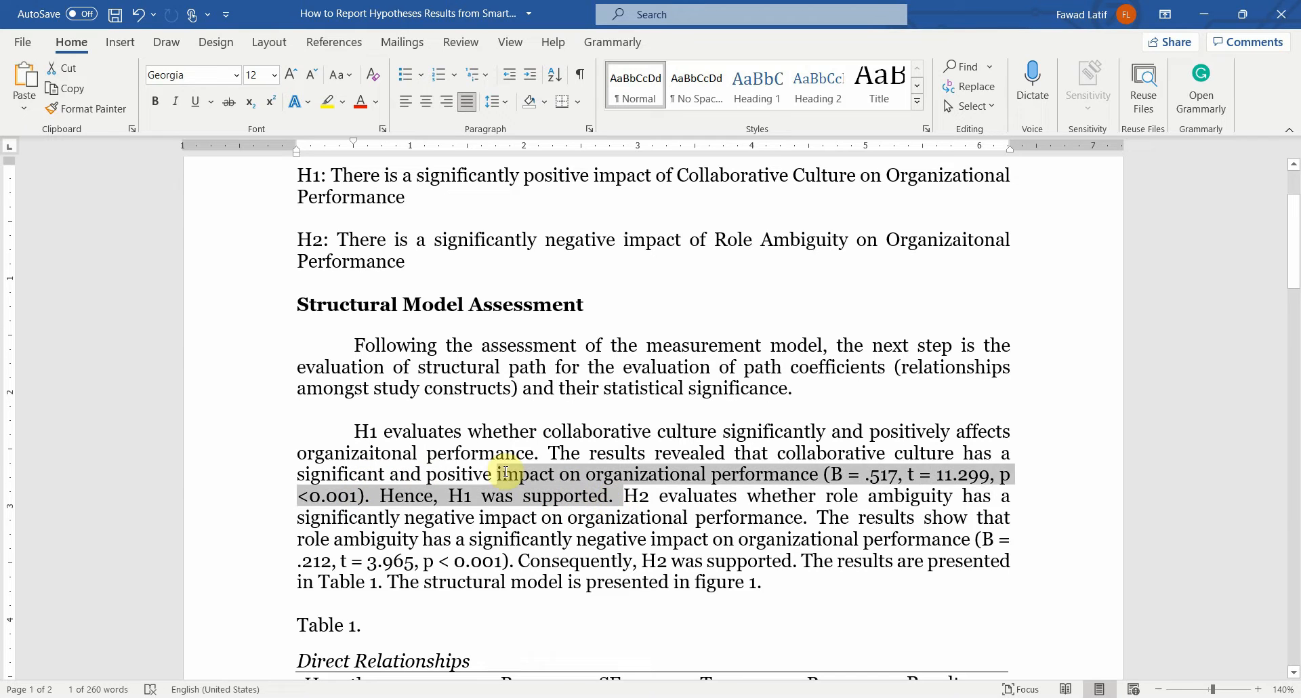
pyautogui.moveTo(504, 474); pyautogui.dragTo(354, 431)
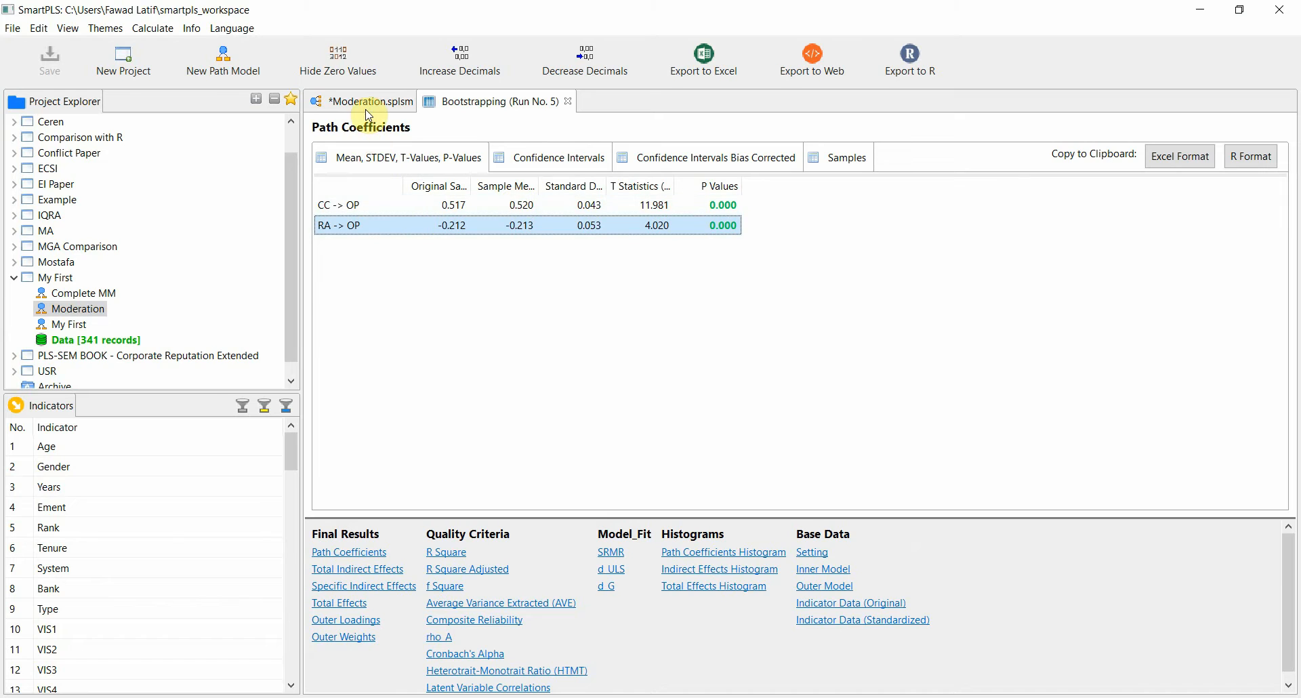
# - Select the RA -> OP row in SmartPLS's Path Coefficients table
pyautogui.click(368, 102)
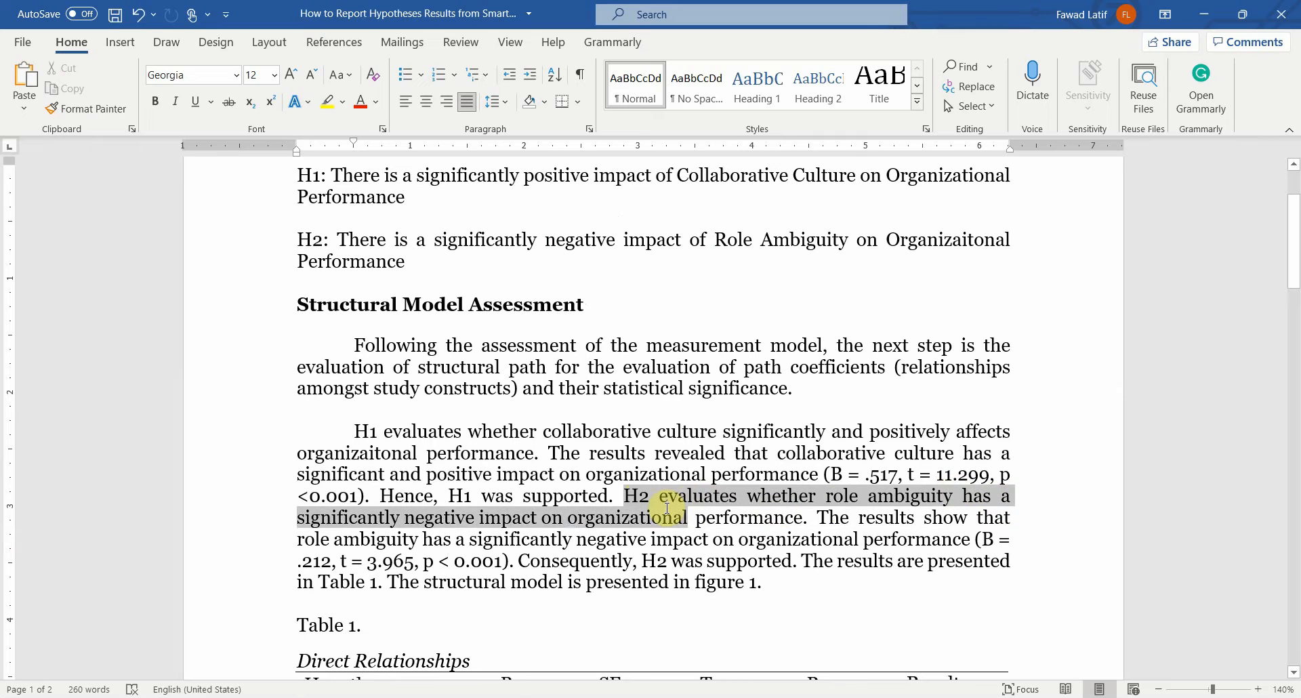
pyautogui.moveTo(669, 506); pyautogui.dragTo(748, 523)
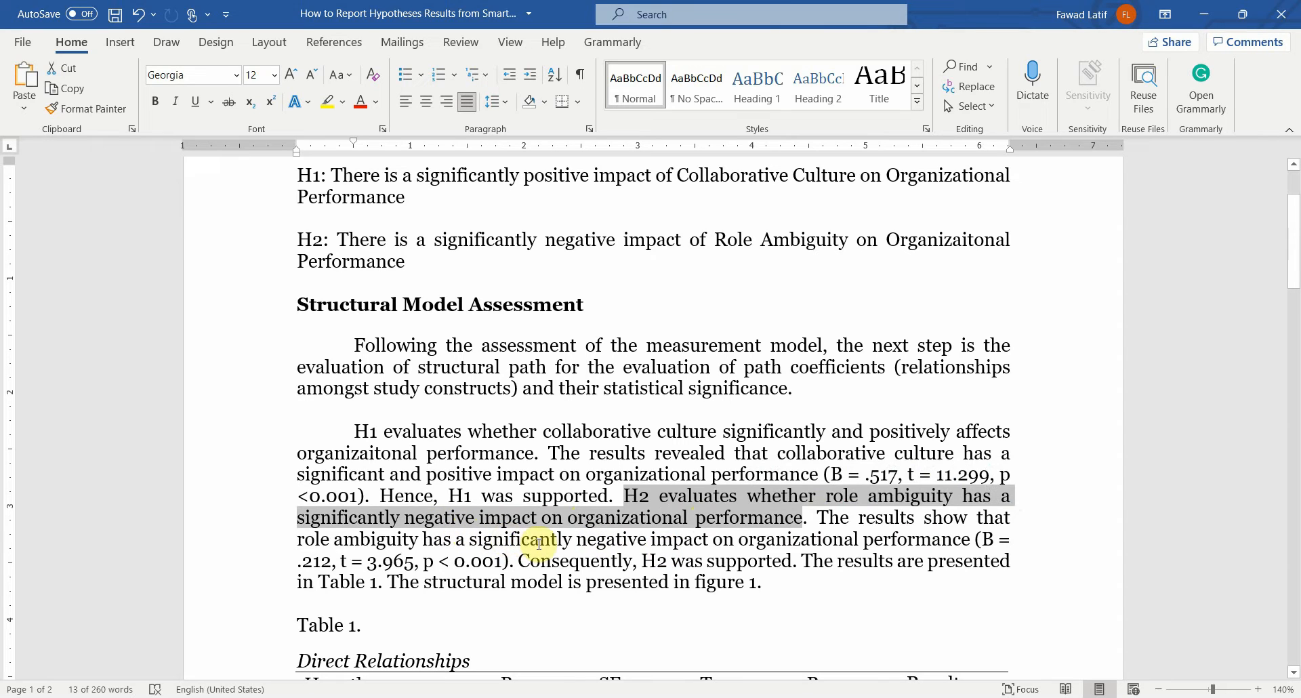
pyautogui.moveTo(960, 542)
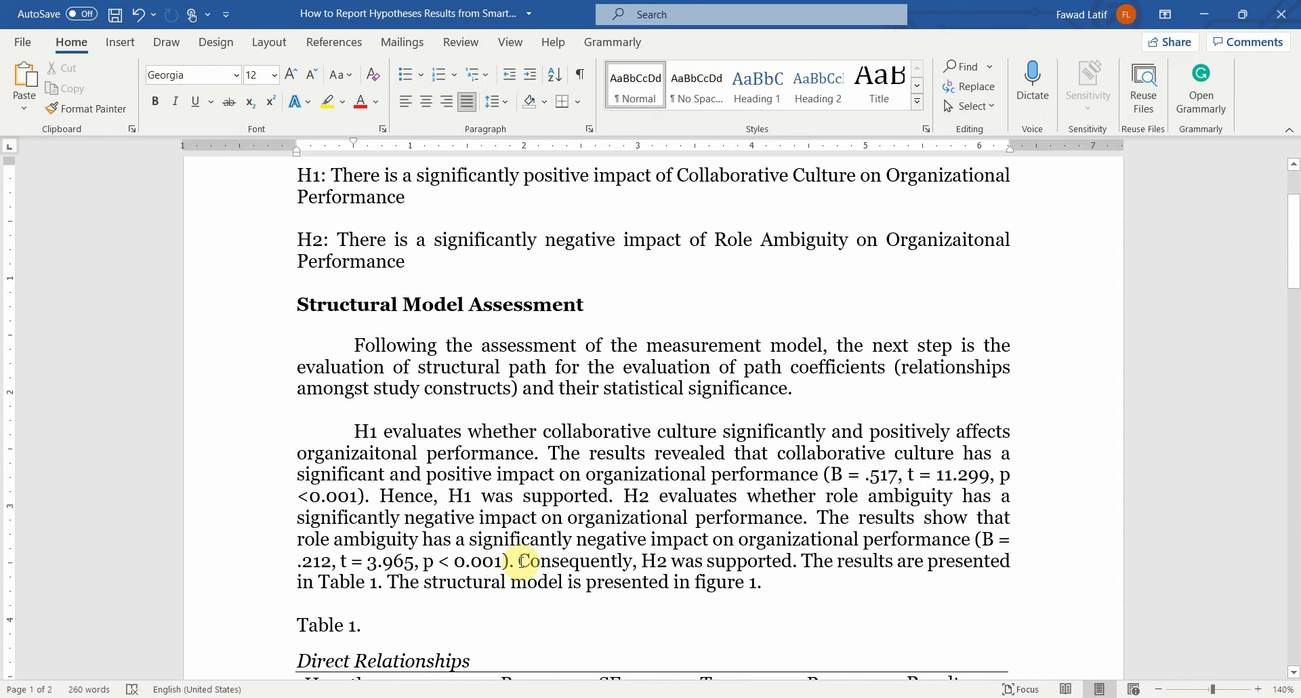
pyautogui.moveTo(519, 561); pyautogui.dragTo(747, 582)
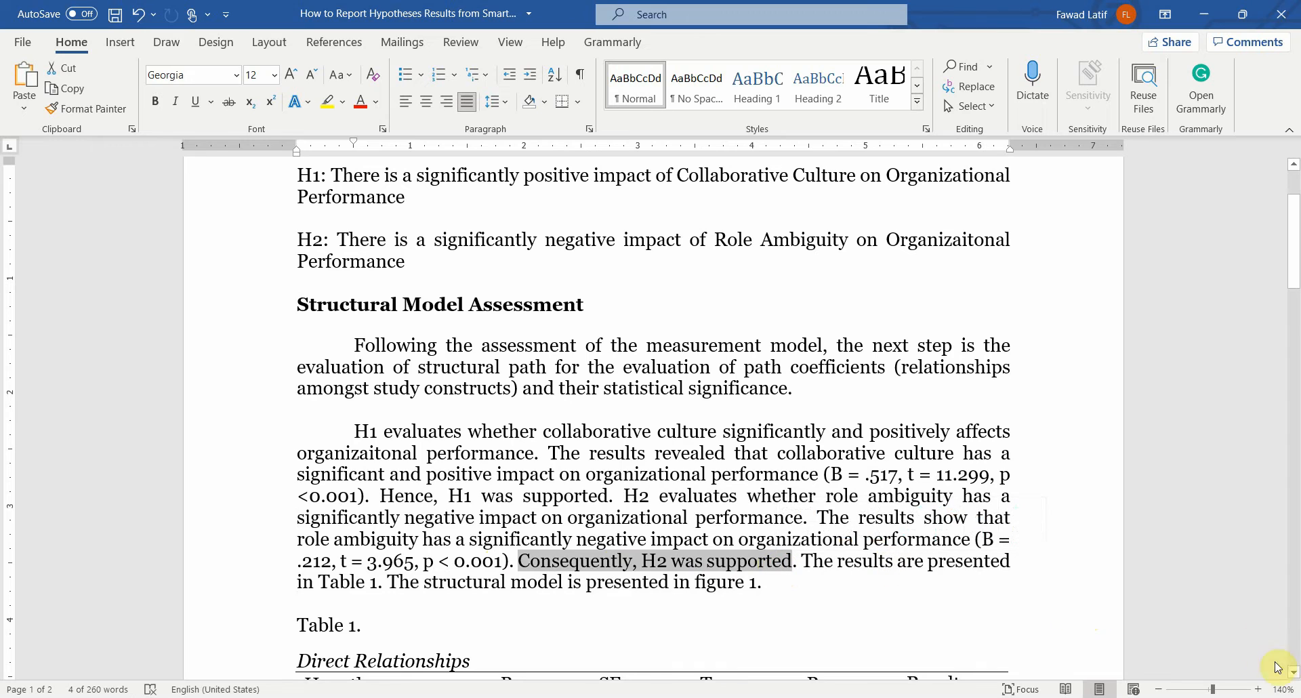
pyautogui.scroll(-3)
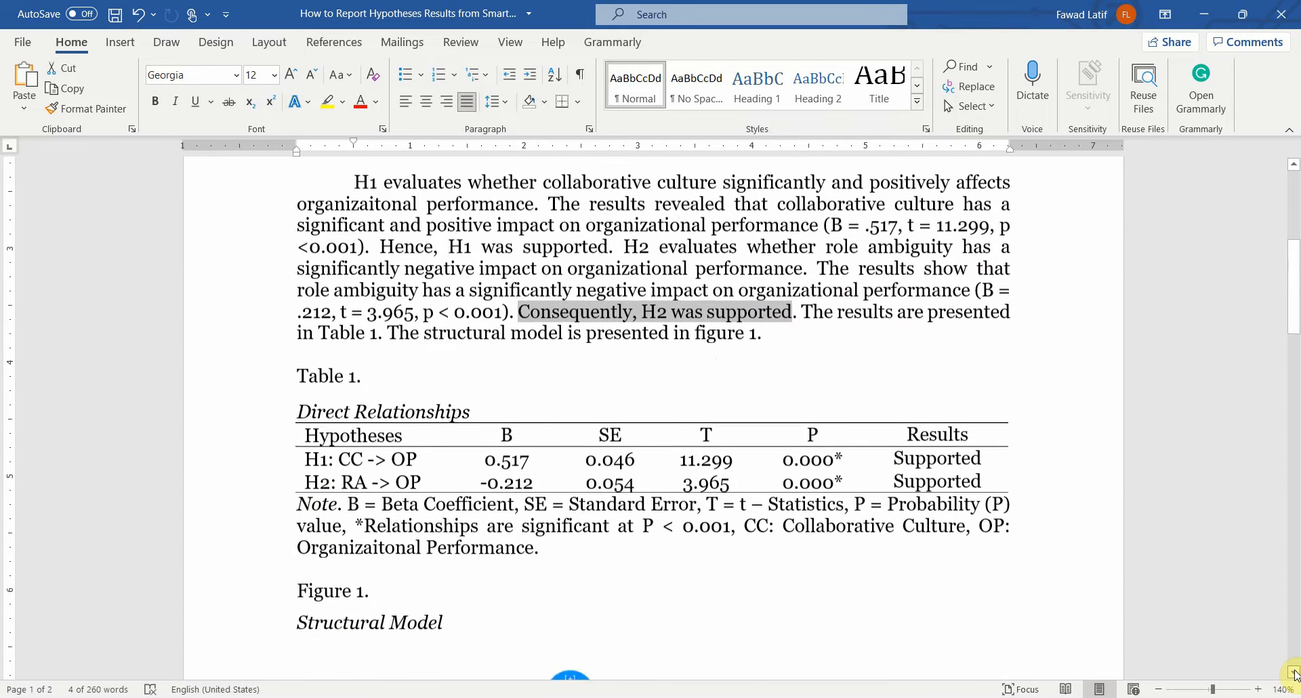
pyautogui.scroll(-3)
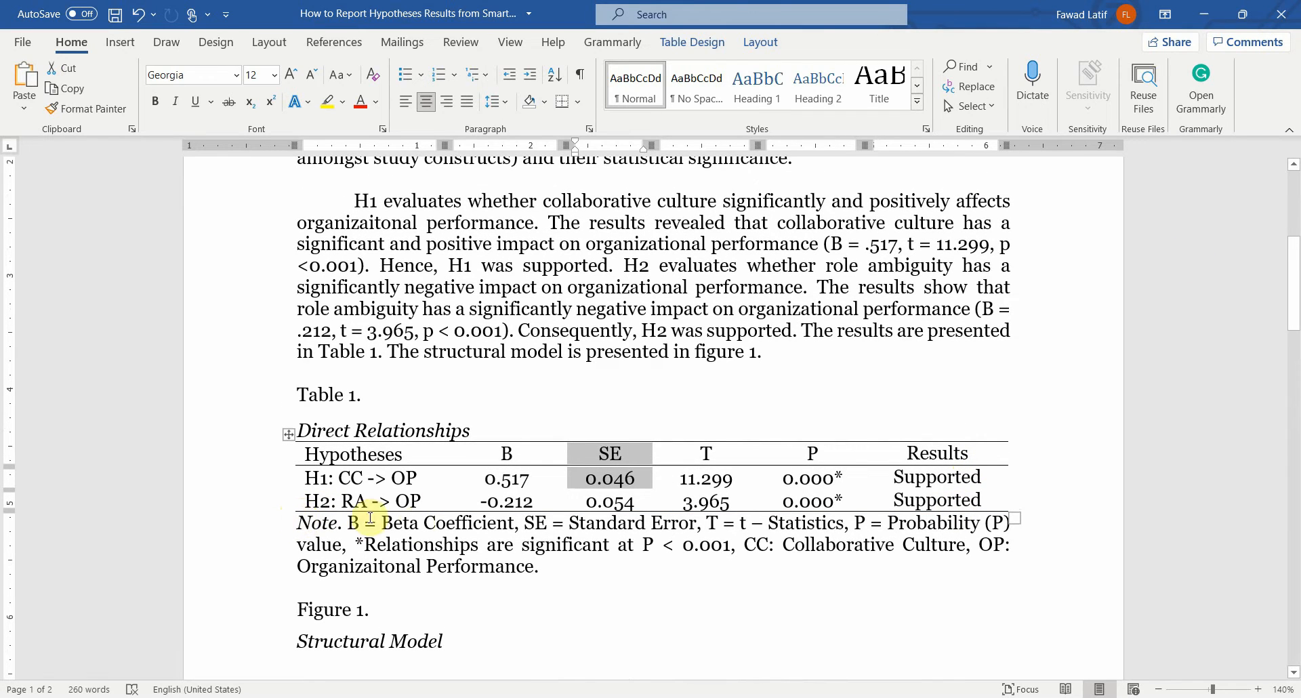
pyautogui.click(507, 454)
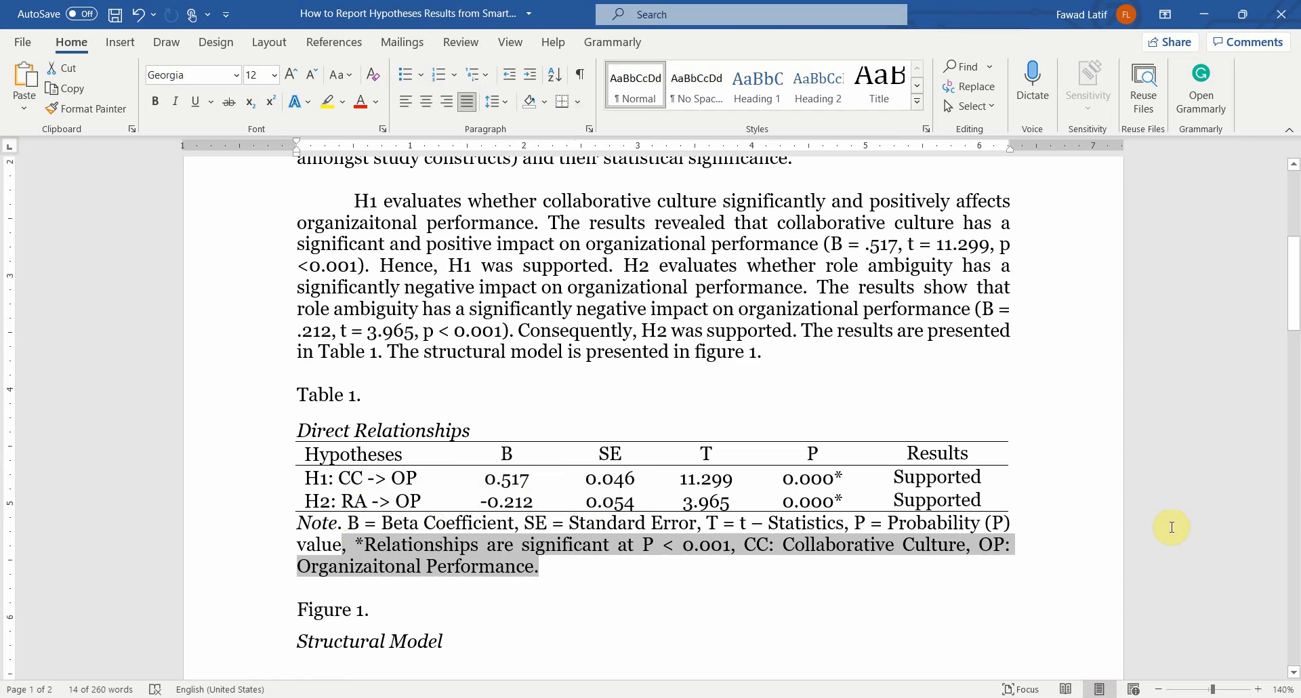
pyautogui.scroll(-3)
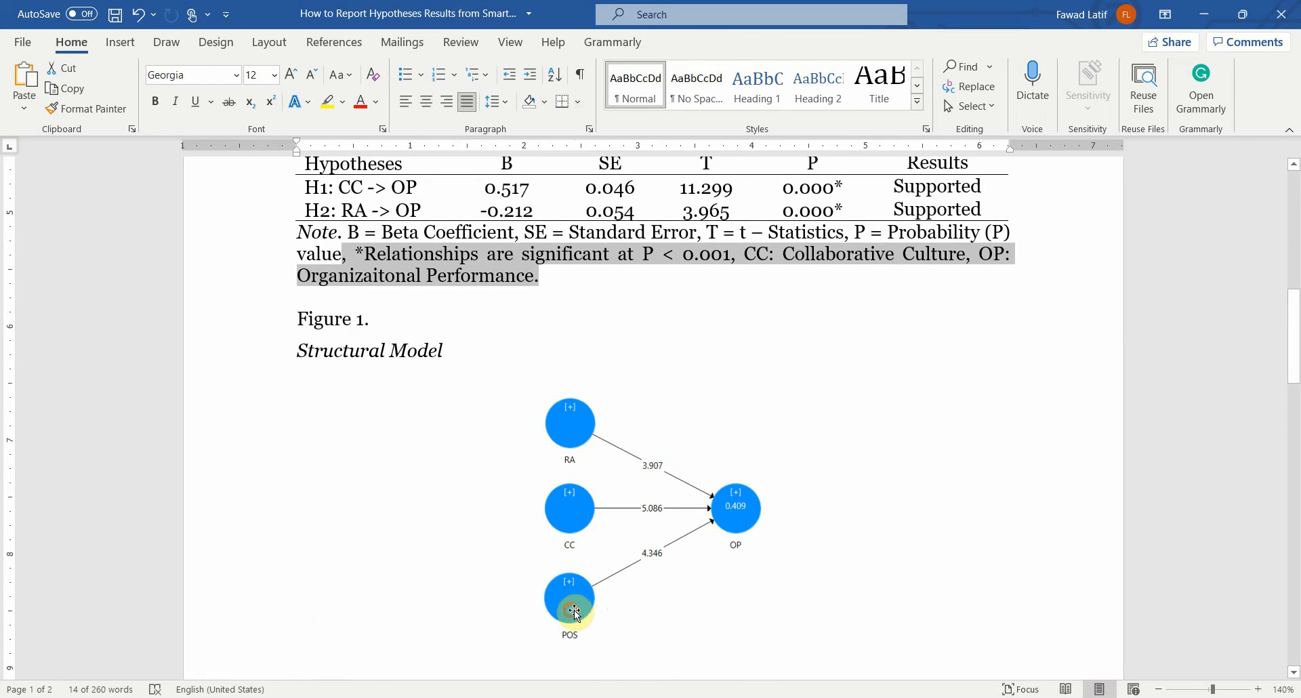
pyautogui.click(569, 609)
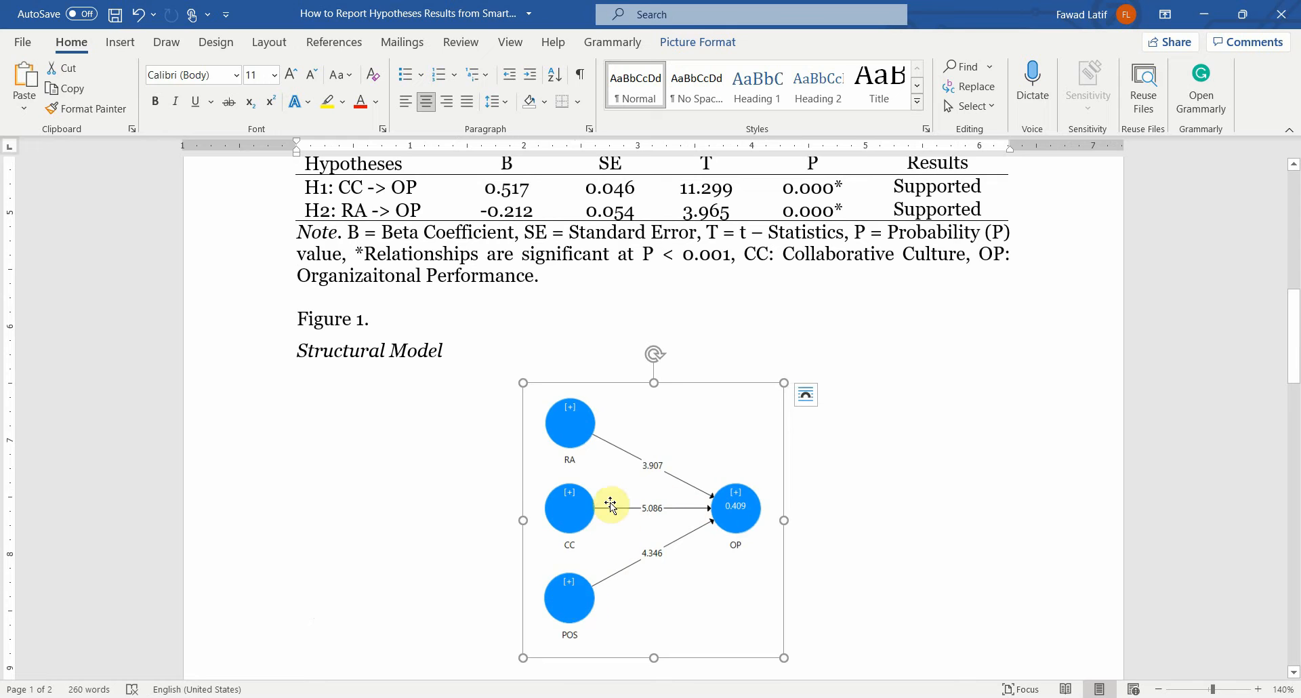
pyautogui.moveTo(627, 484)
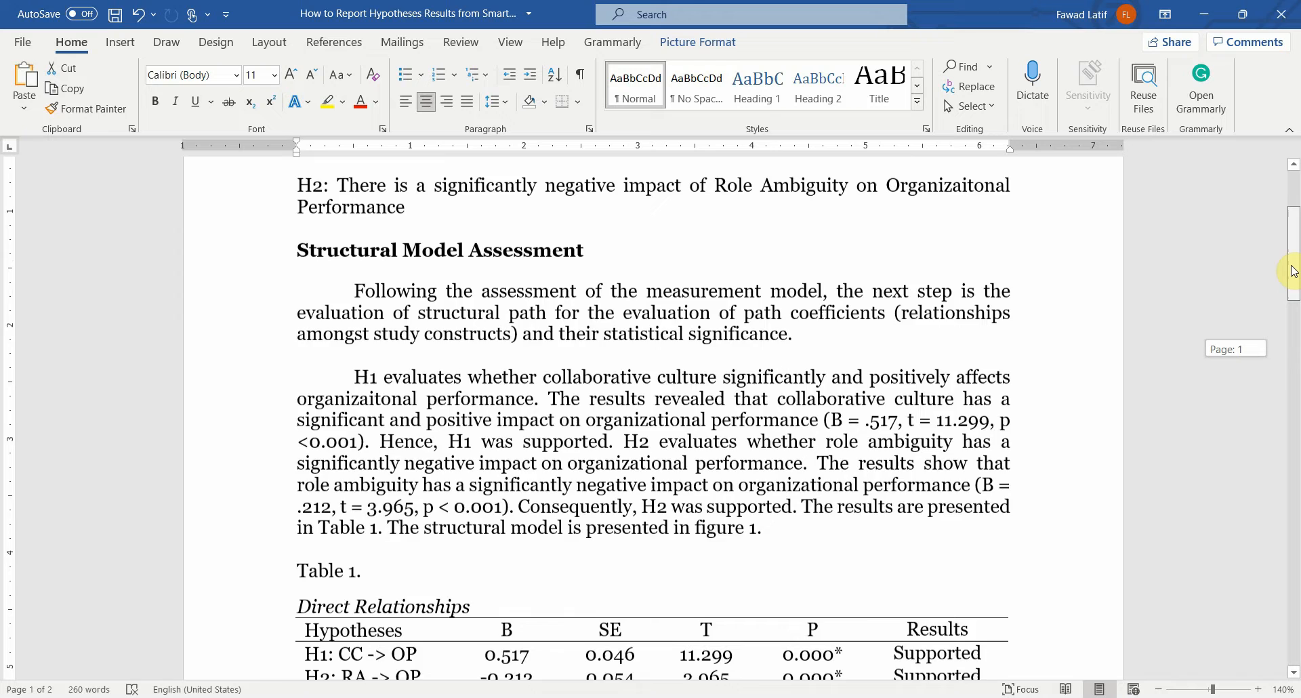
pyautogui.scroll(-3)
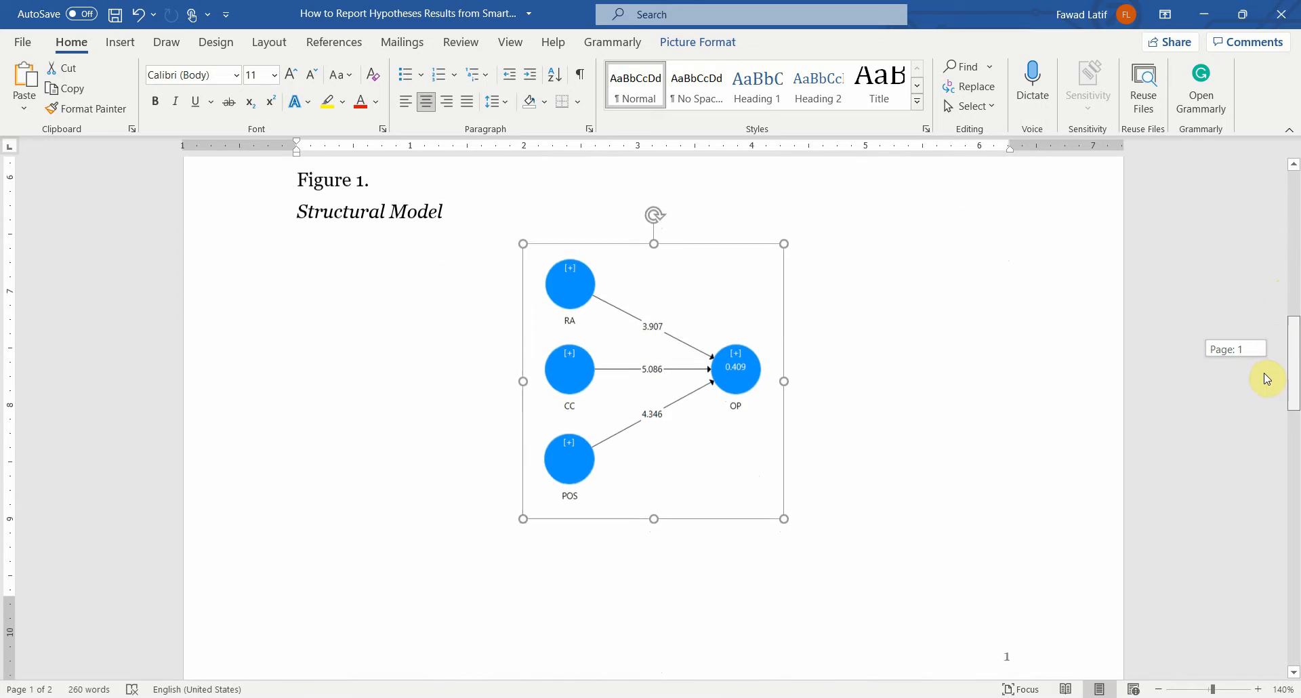
pyautogui.scroll(-3)
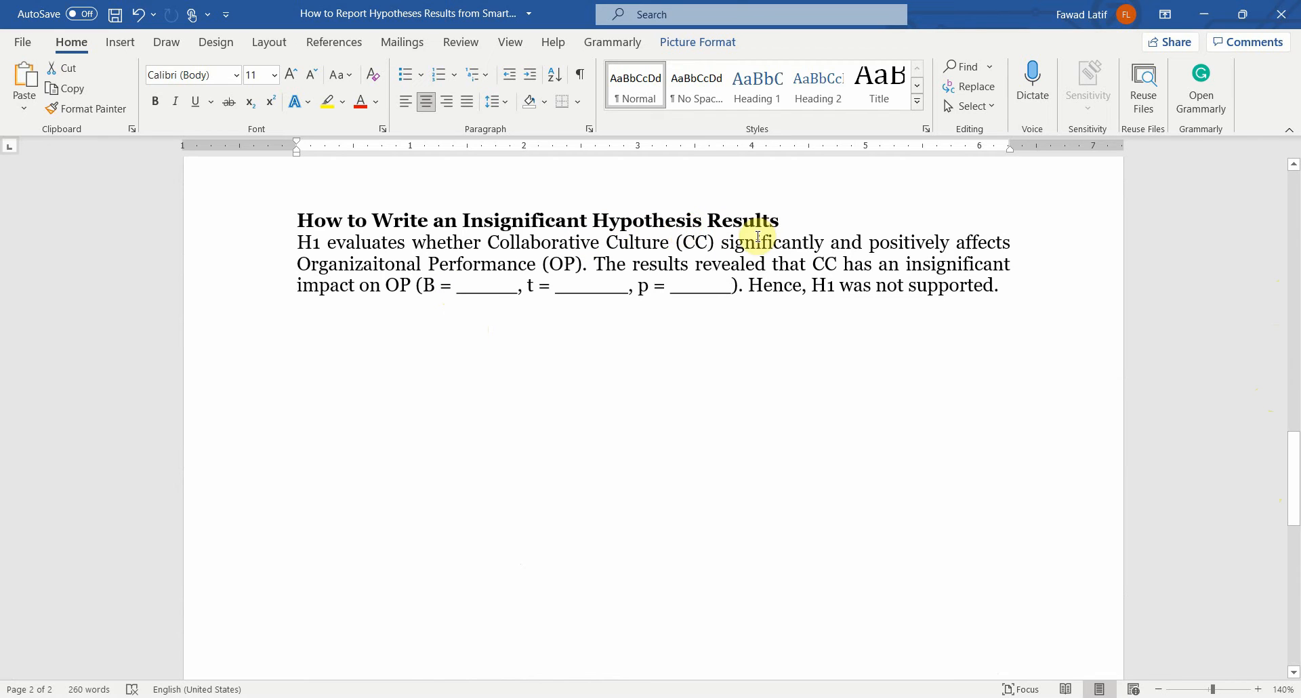
pyautogui.click(304, 243)
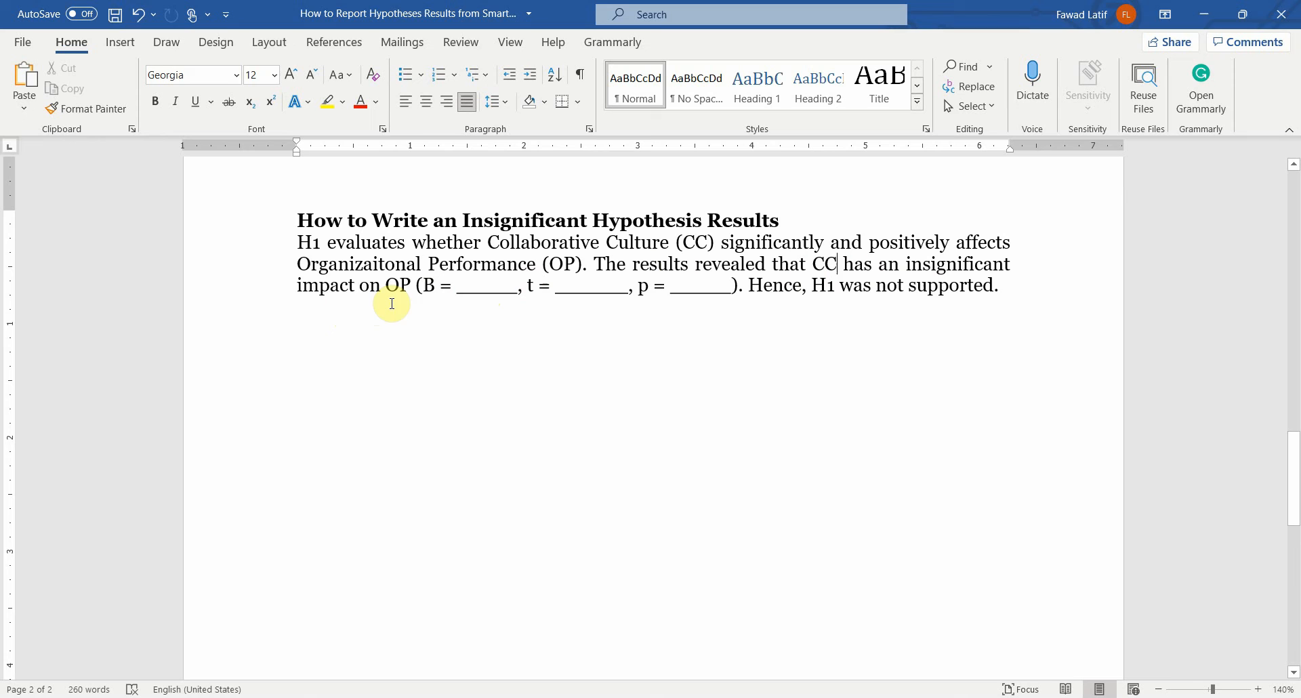
pyautogui.moveTo(423, 284); pyautogui.dragTo(520, 284)
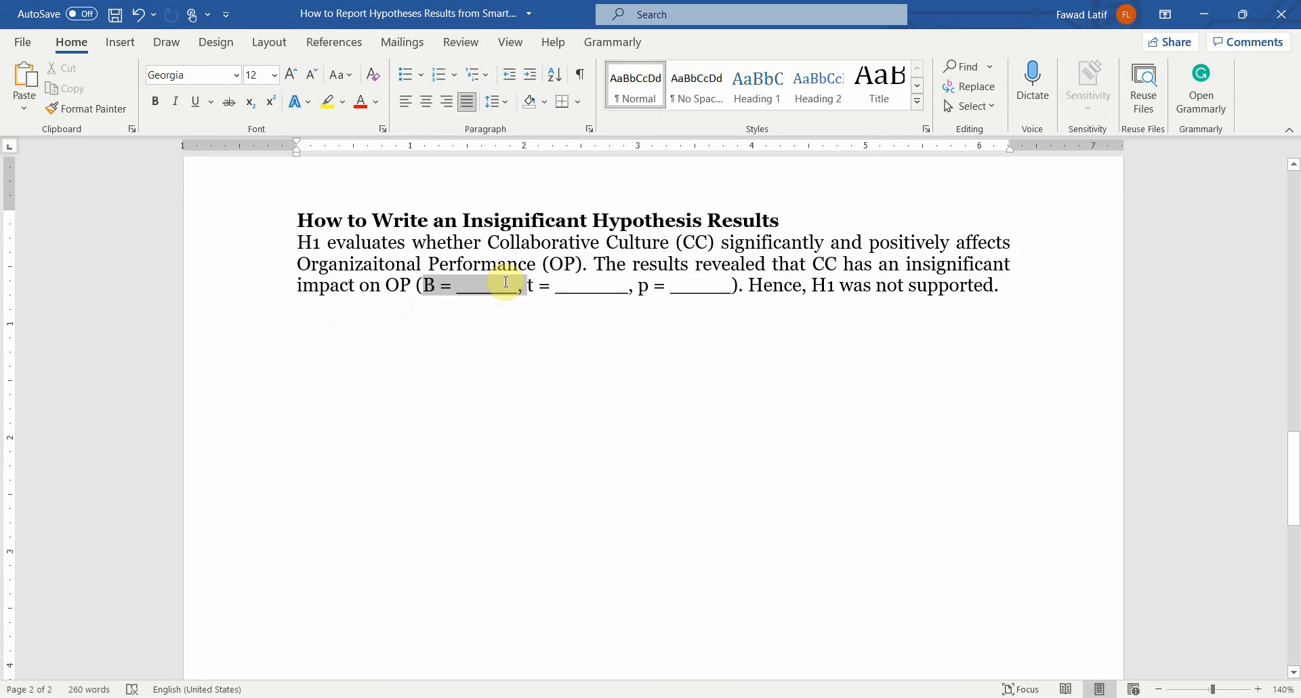
pyautogui.doubleClick(646, 285)
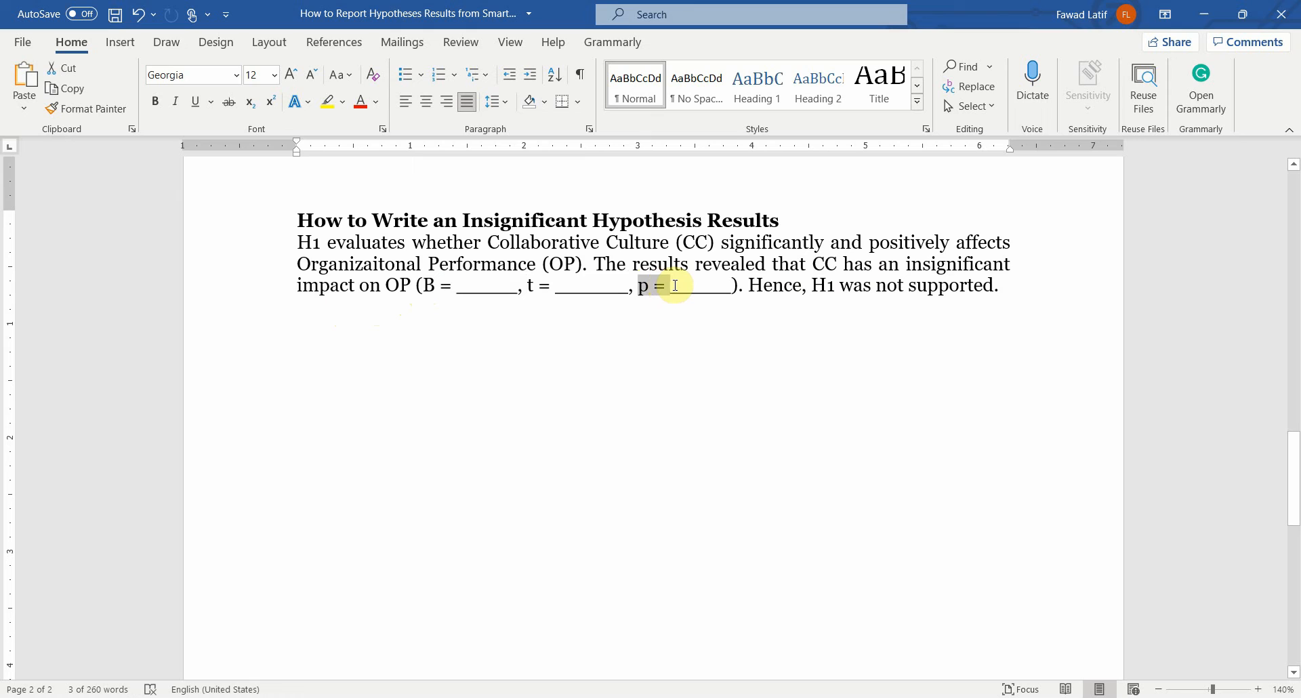
pyautogui.moveTo(636, 284); pyautogui.dragTo(736, 284)
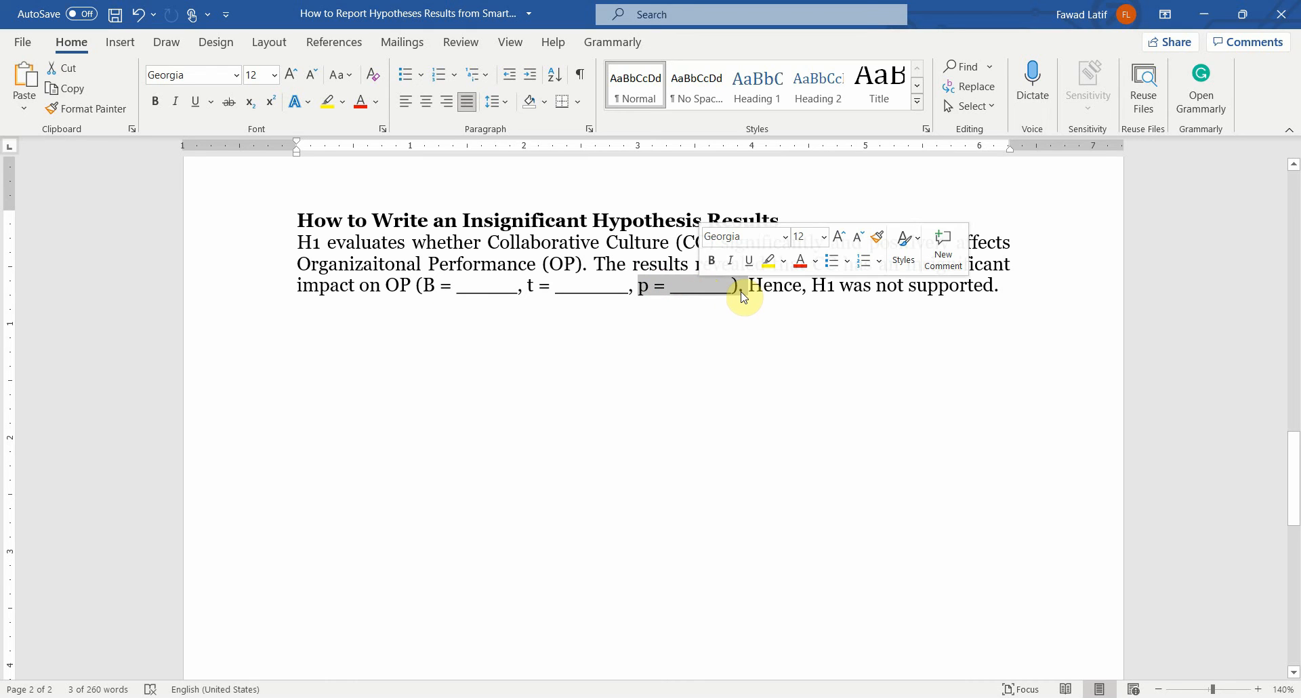
pyautogui.moveTo(769, 291)
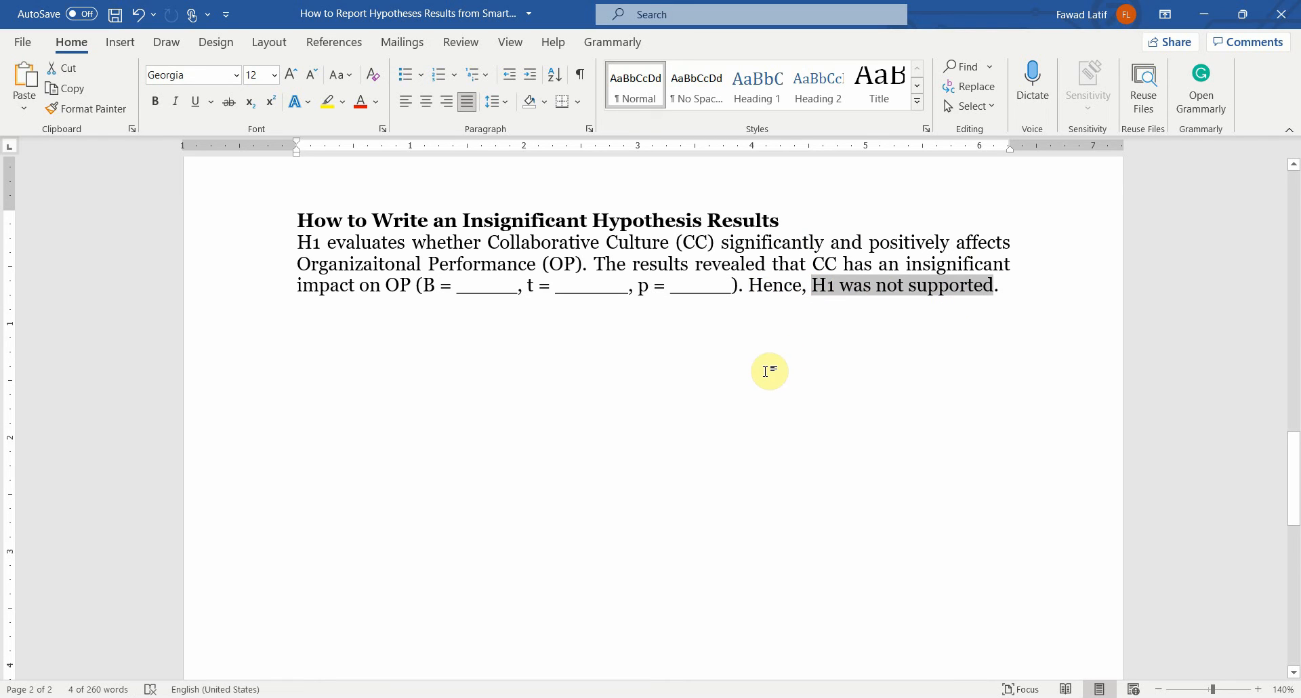
pyautogui.moveTo(617, 660)
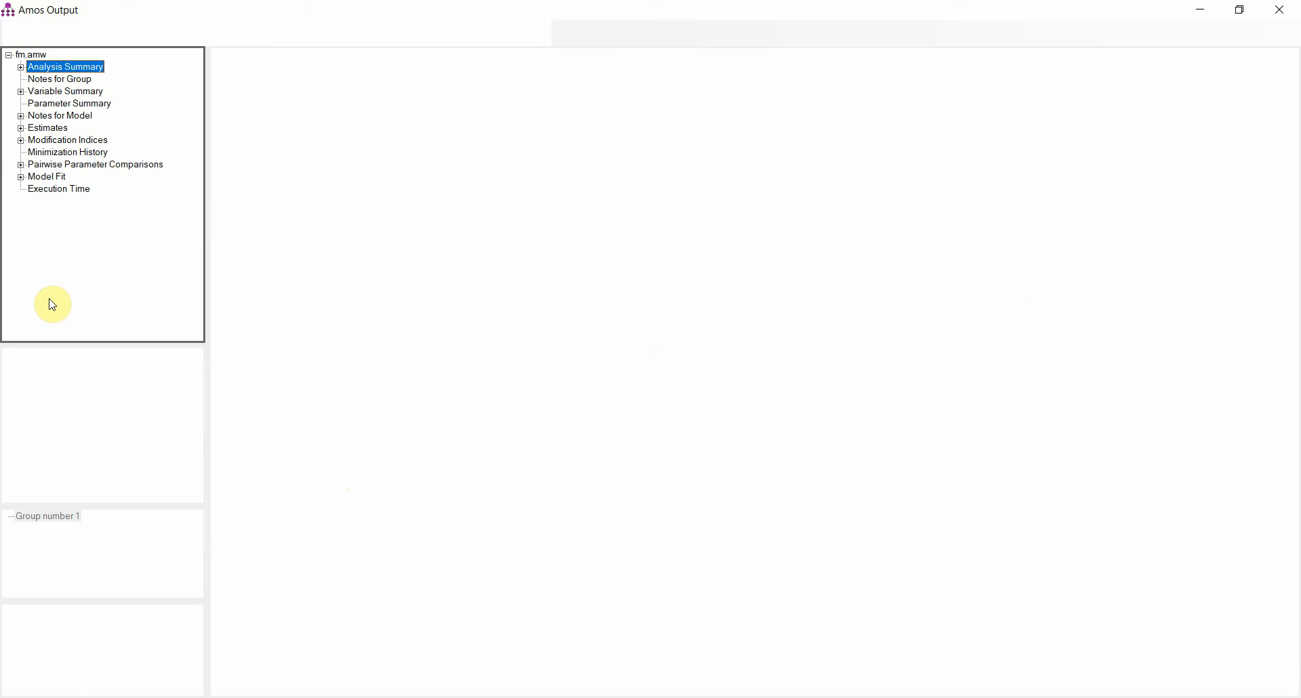
# - View the fm.amw Analysis Summary tree, then return to Word's Table 1 results
pyautogui.click(46, 127)
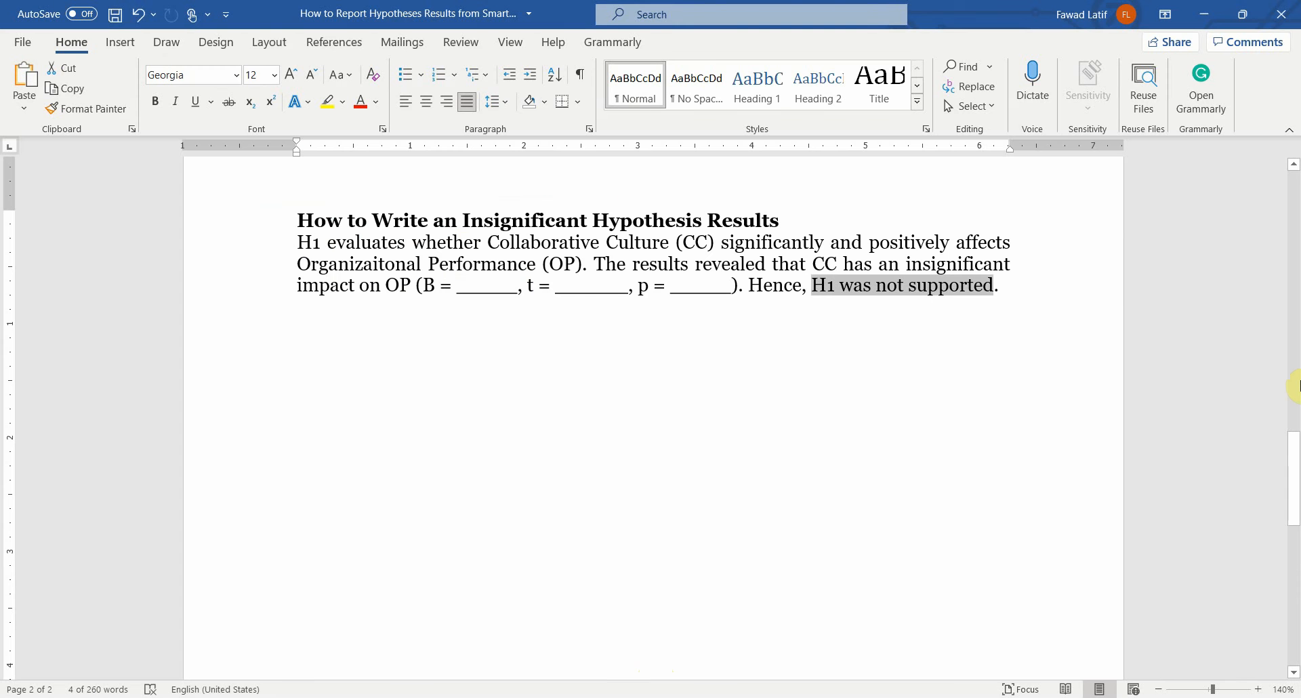
pyautogui.scroll(-3)
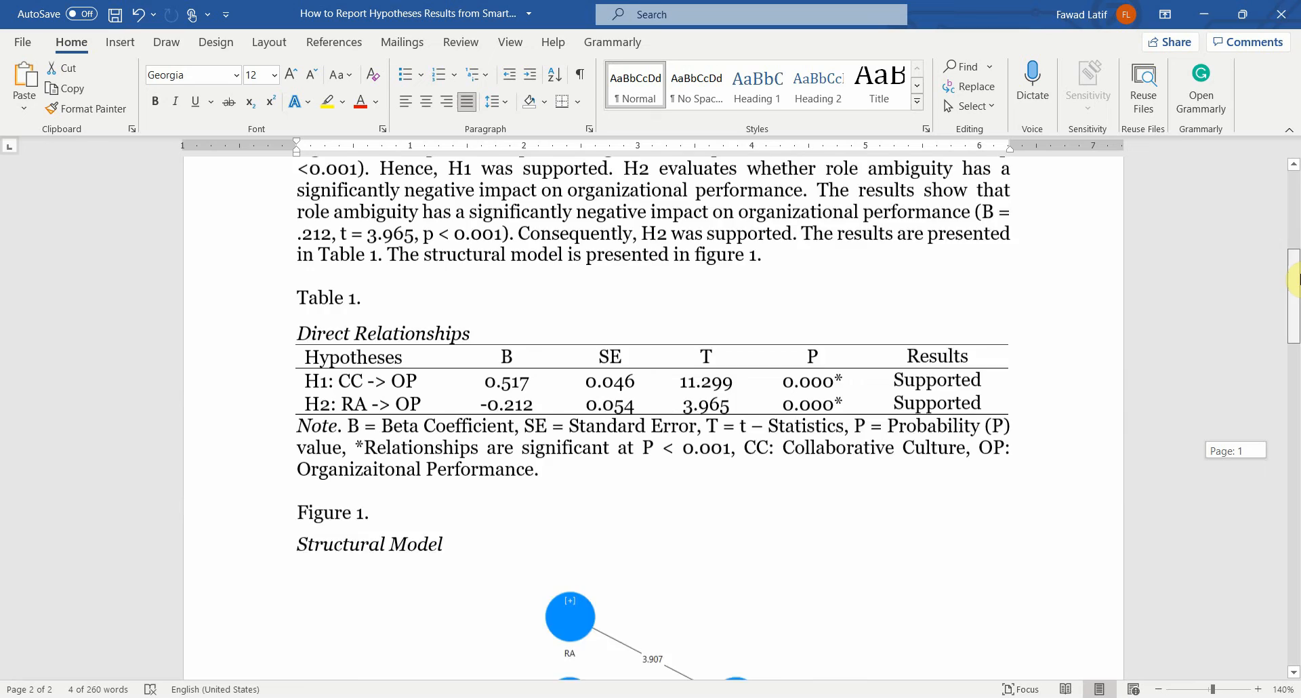